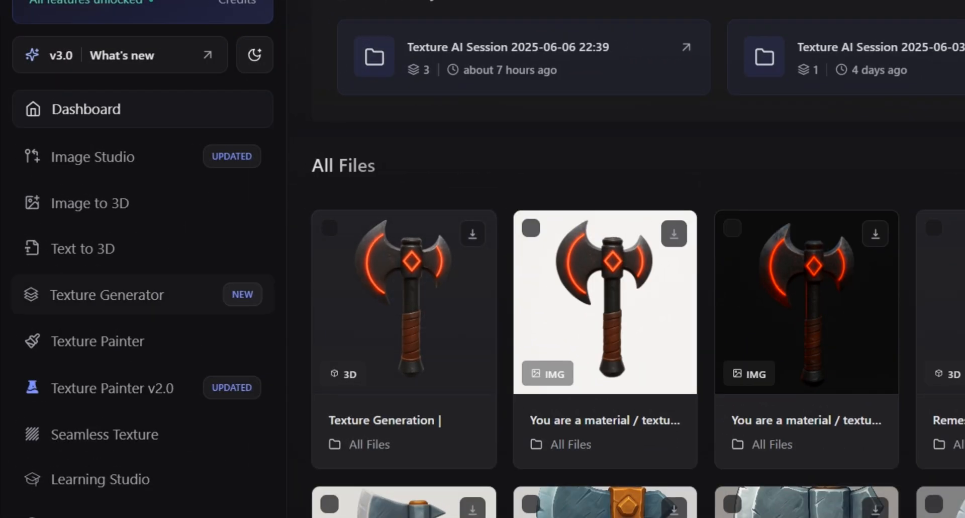
- Upload Couch.glb into the Texture Generator workspace
click(107, 294)
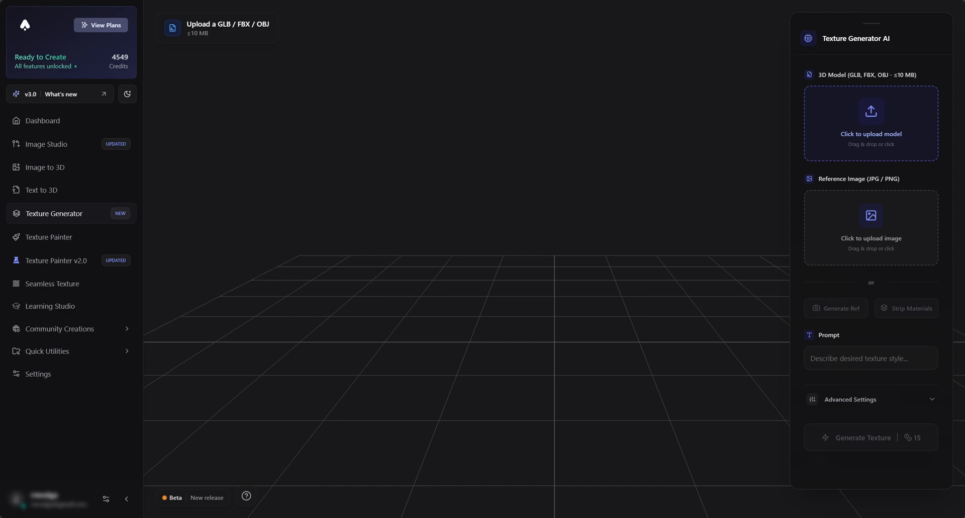
click(870, 122)
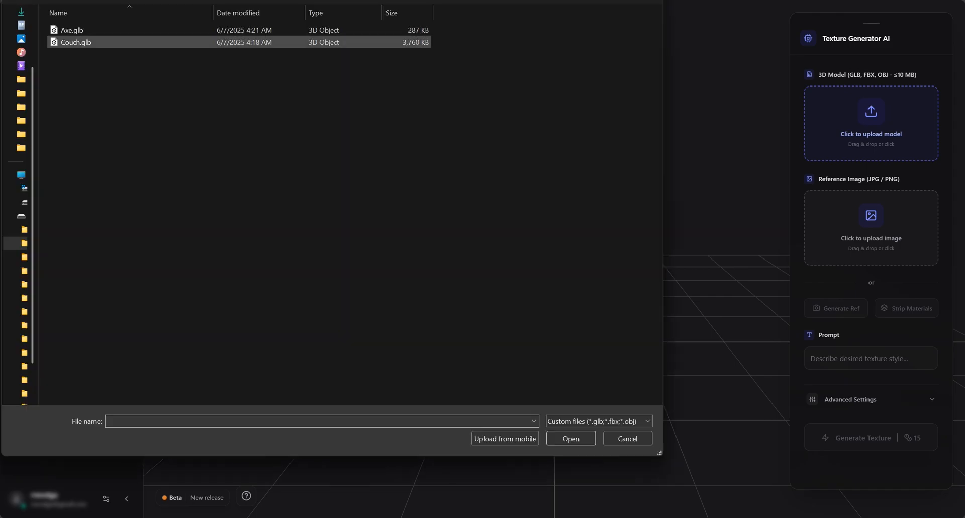
click(570, 438)
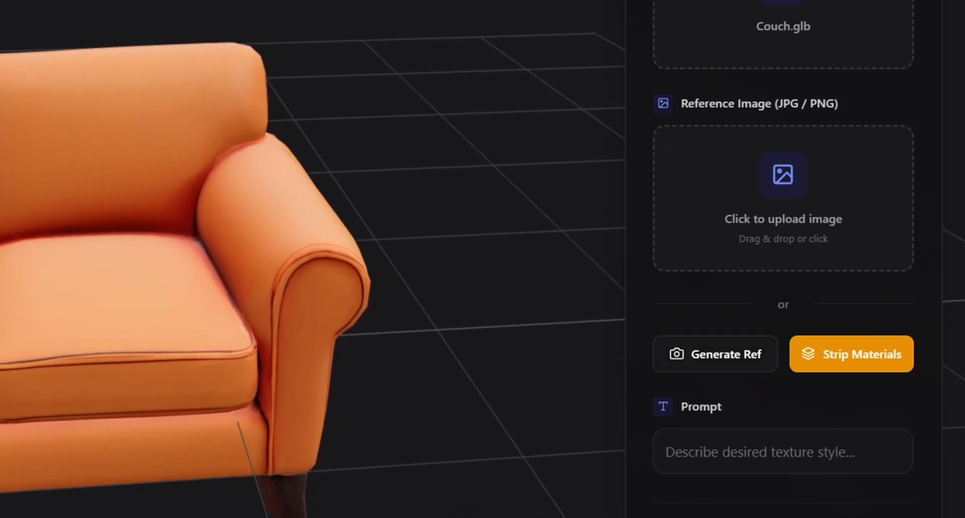
- From a captured view, generate and accept a reference with 'Make the color blue, keep everything else the same'
click(715, 353)
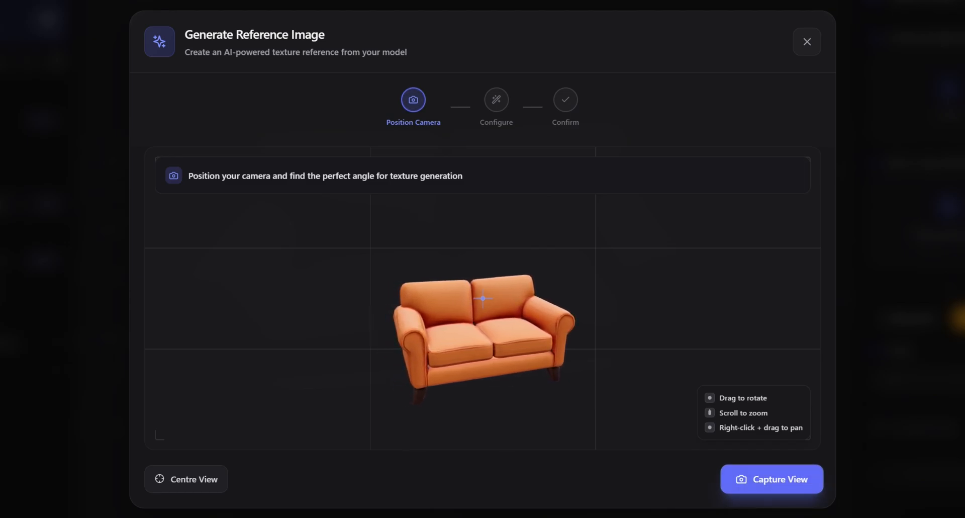
click(770, 478)
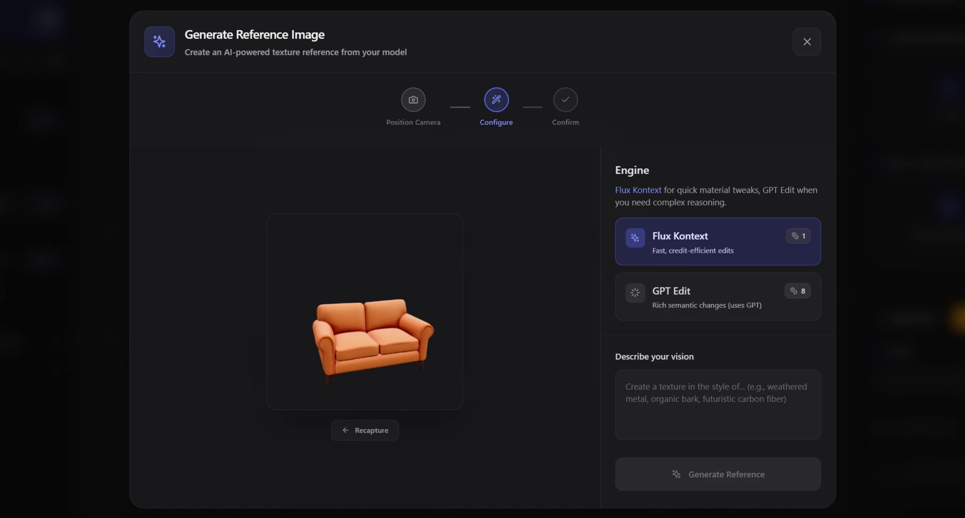
click(717, 404)
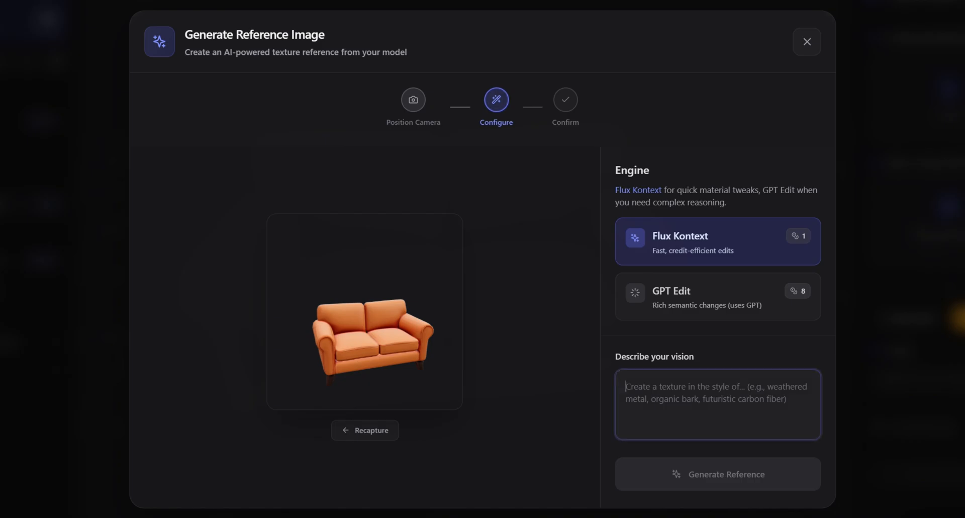
text(Make the color b)
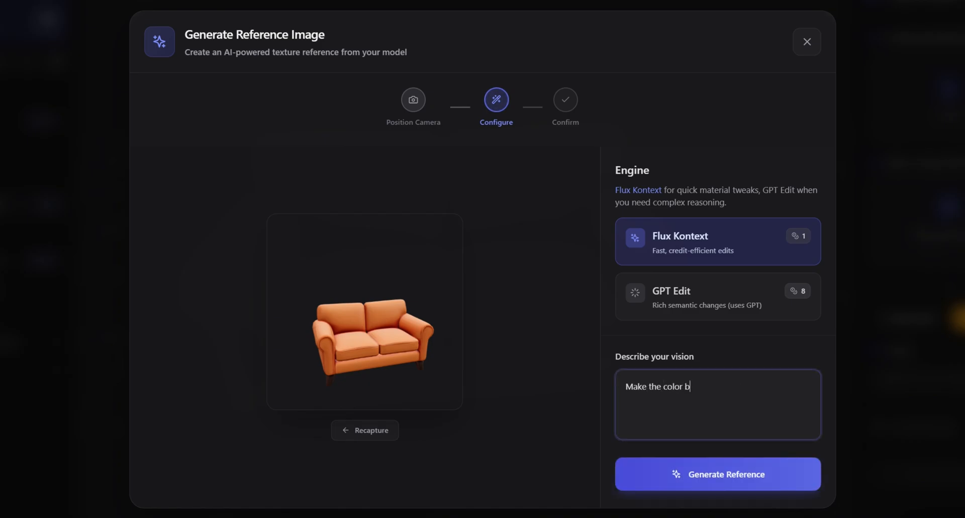
text(lue)
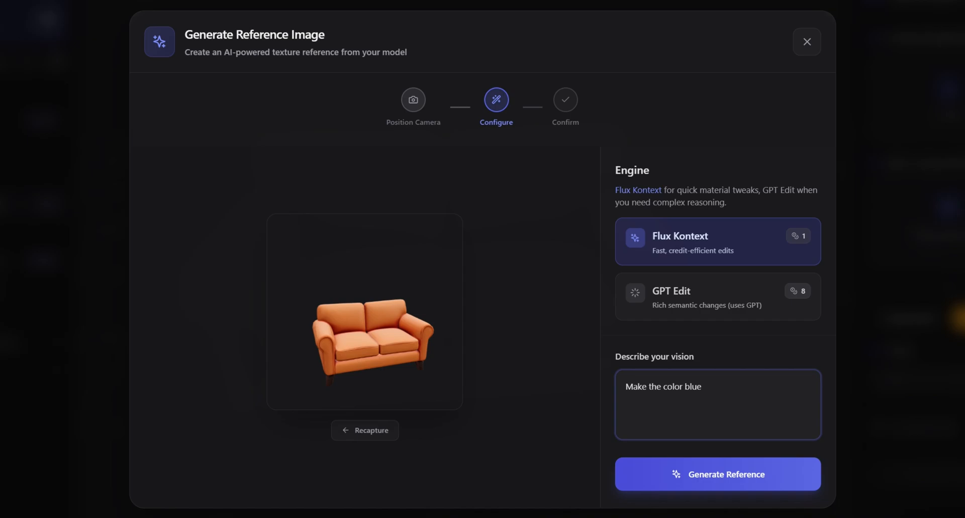
text(, keep everything else the same)
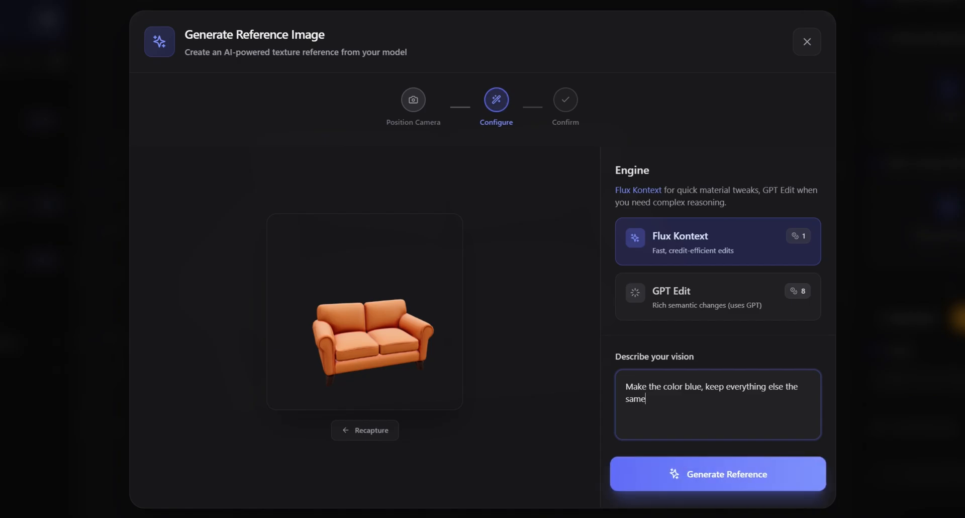
click(718, 473)
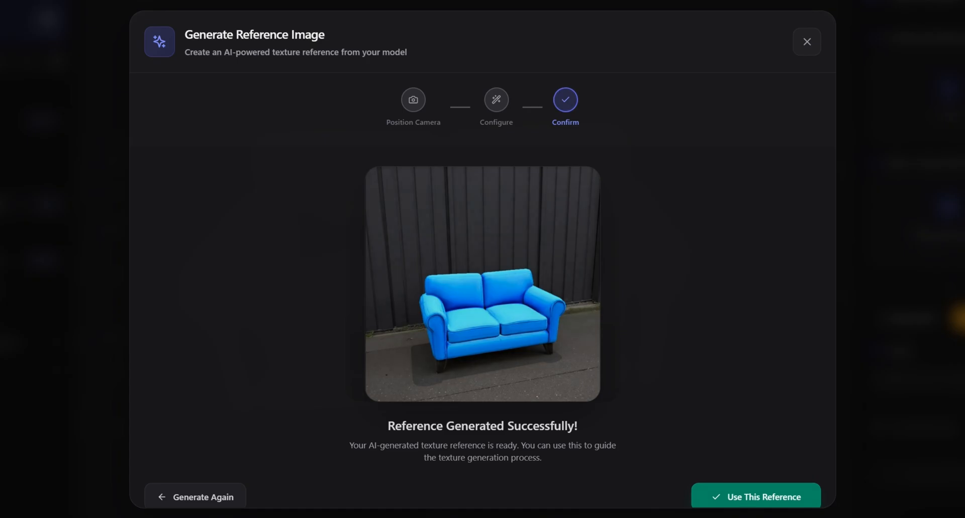
click(755, 496)
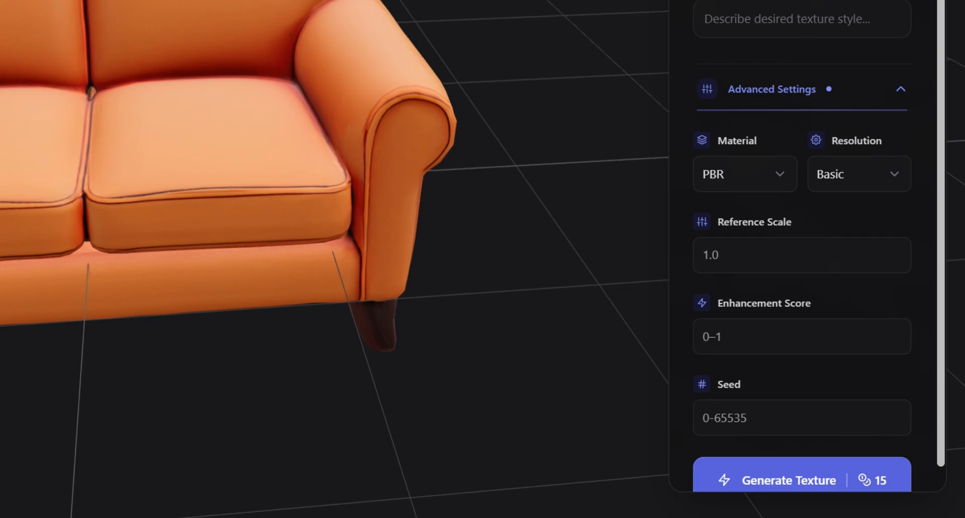
- Set texture resolution to High and generate the blue couch texture
click(858, 173)
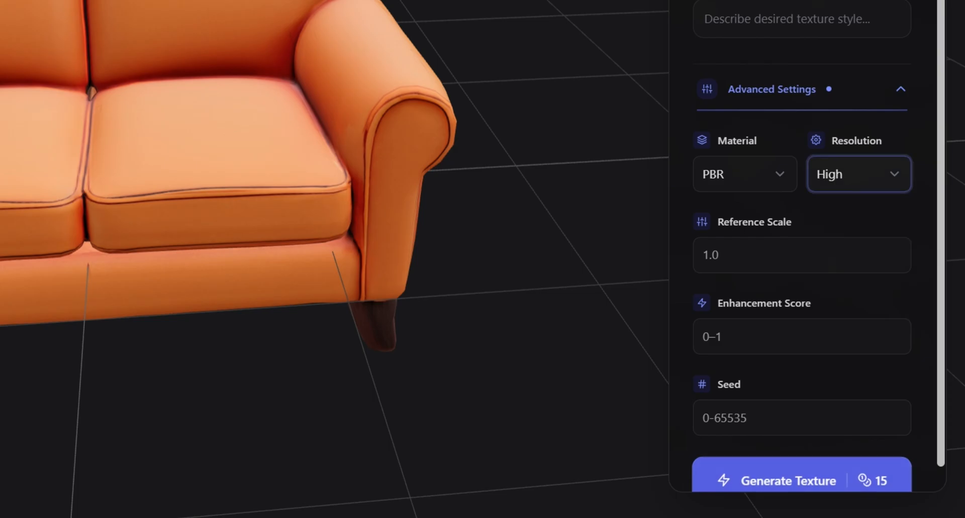
click(801, 480)
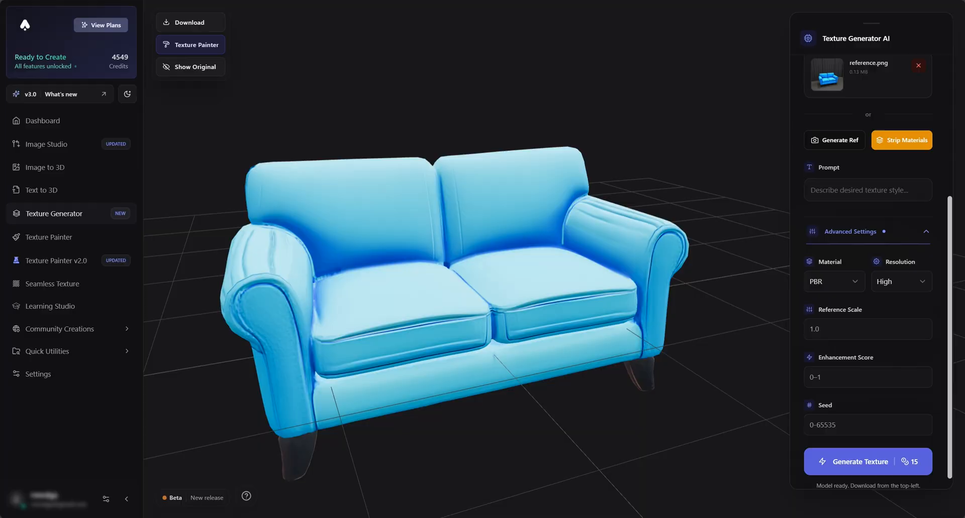
- Capture the couch view, generate a black-and-white zebra-stripe reference, and accept it
click(834, 140)
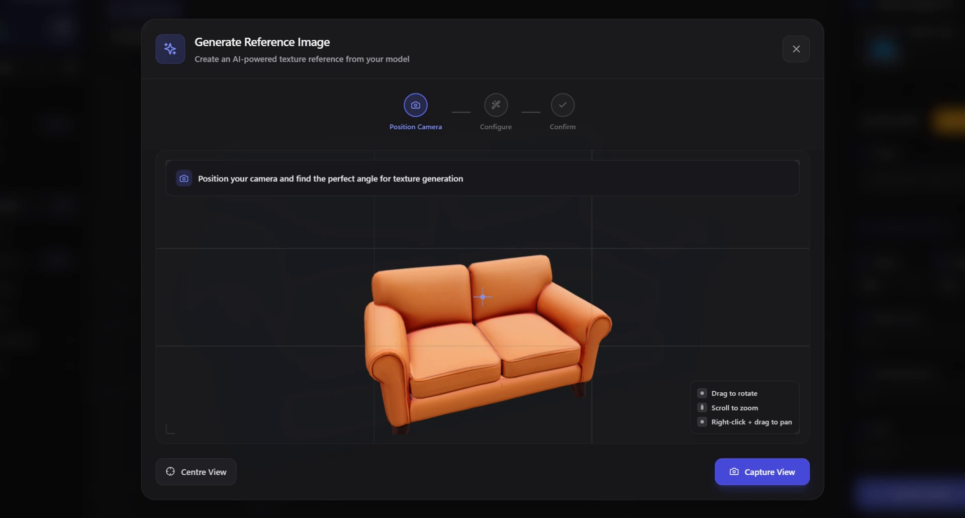
click(761, 472)
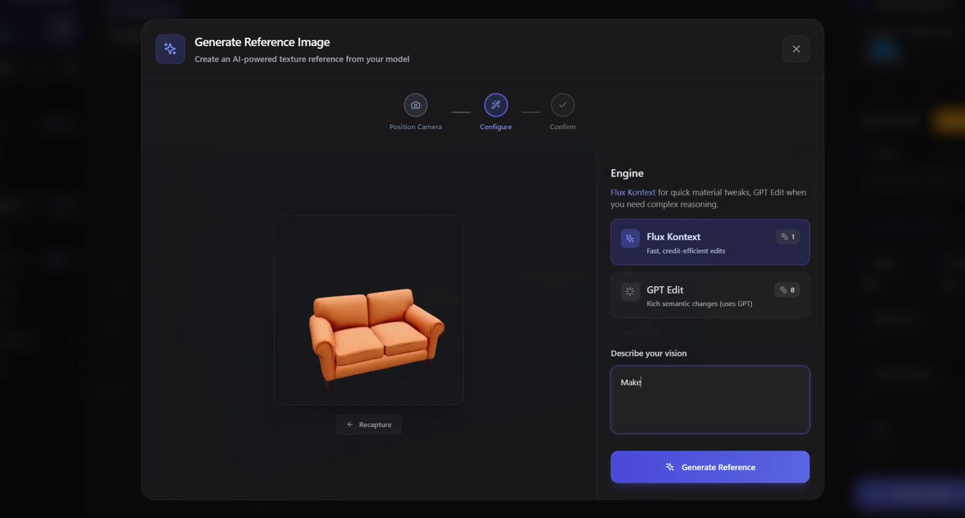
text(the couch have black and white zebra)
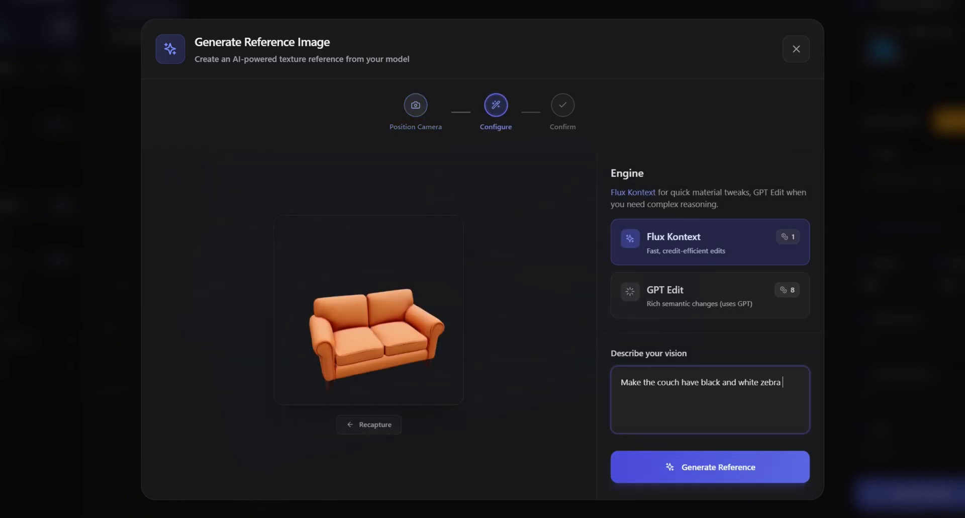
text(striped pattern.)
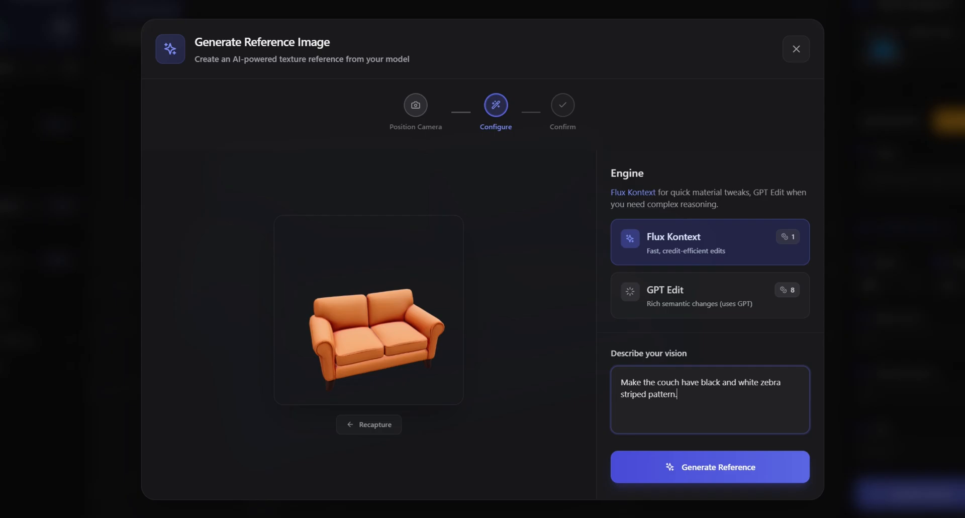
click(710, 466)
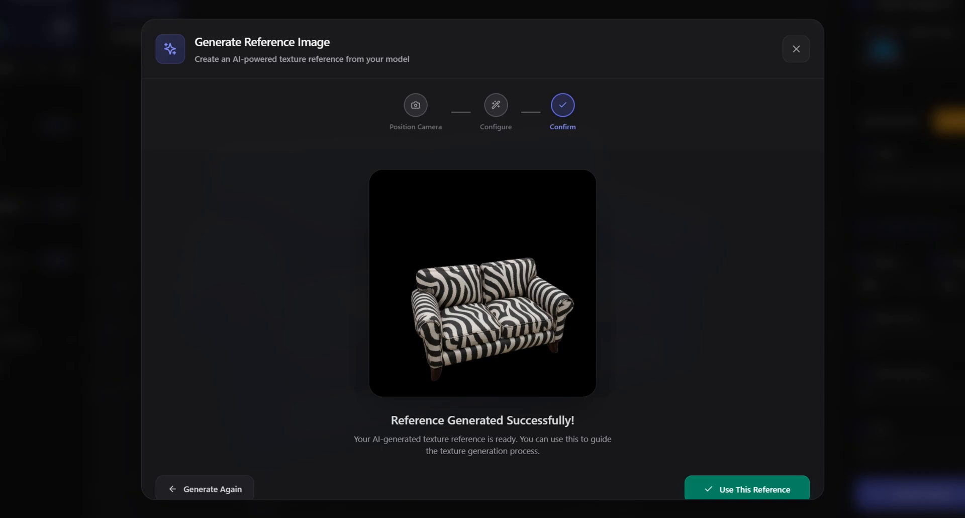
click(746, 488)
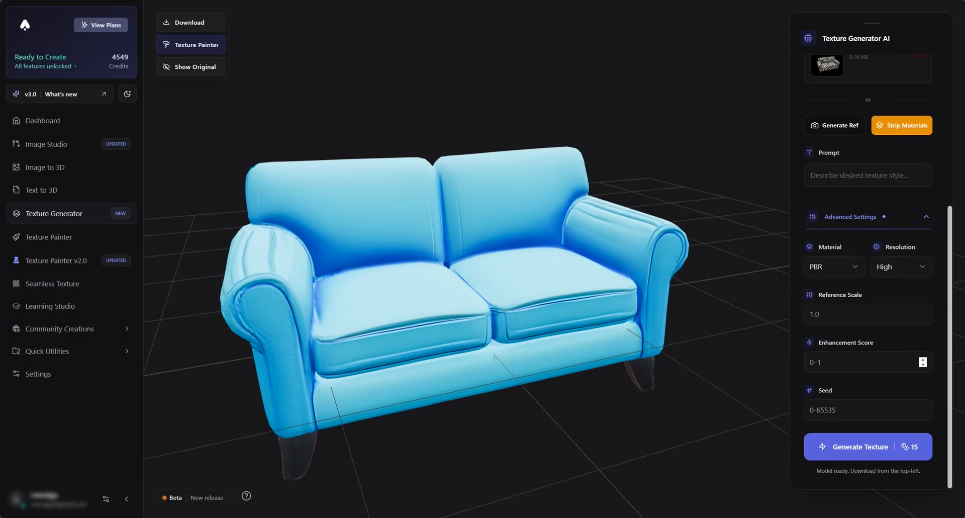
- Generate the zebra-striped texture on the couch
click(867, 446)
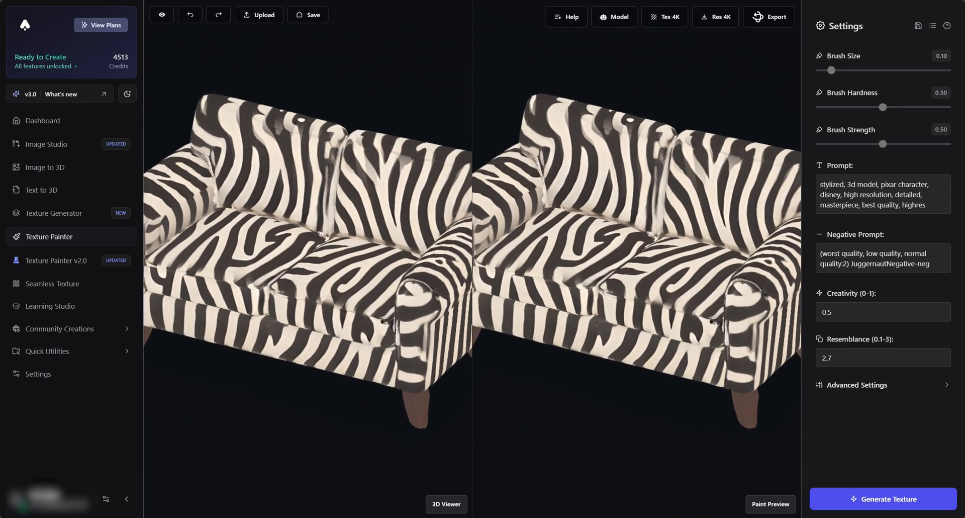
- Prepend 'Photorealistic zebra pattern couch' to the texture prompt
click(882, 194)
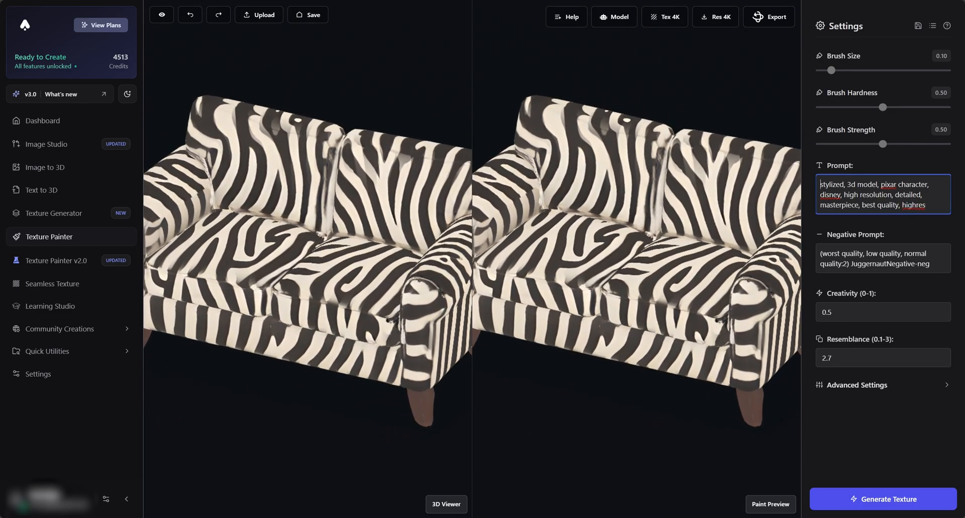
text(Photorealistic zebra pattern)
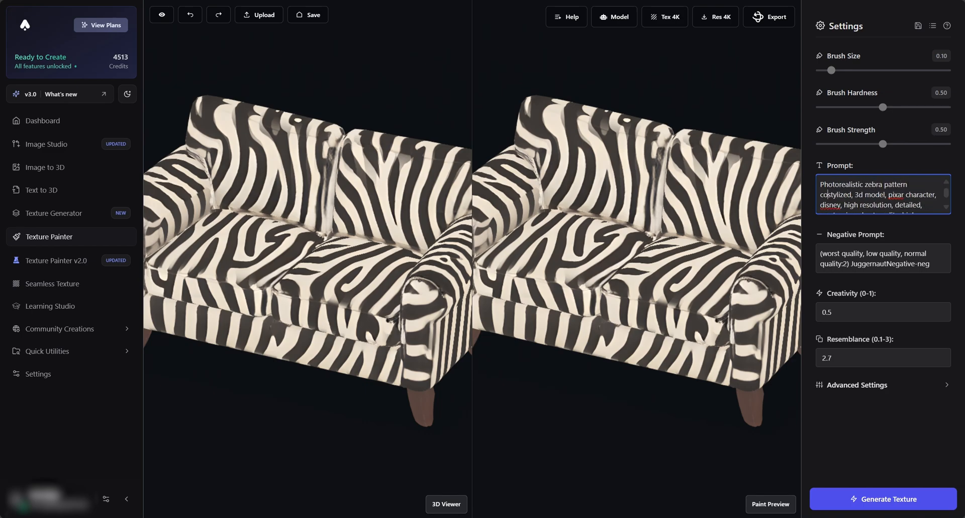
text(Photorealistic zebra pattern couch, stylized, 3d model, high resolution, detailed, masterpiece, best quality, highres)
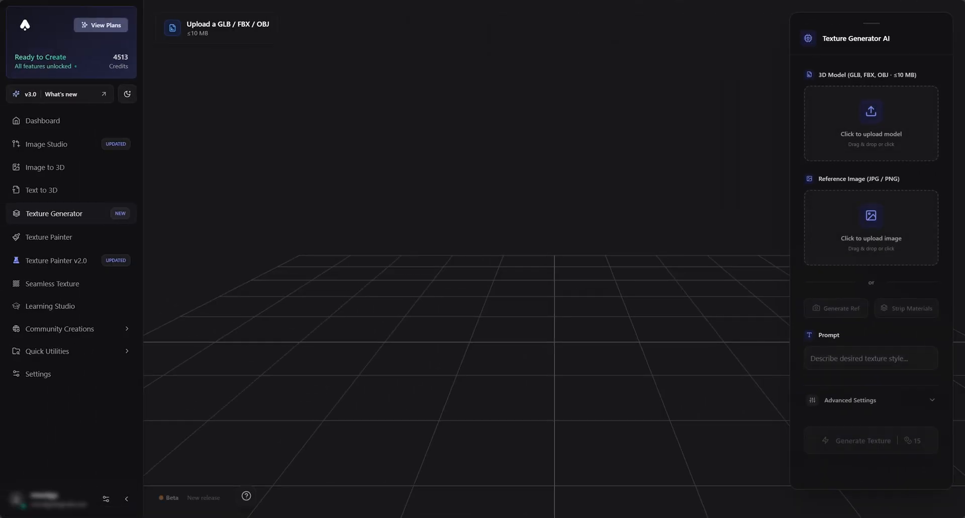
- Upload Axe.glb and capture its current view for a reference image
click(870, 123)
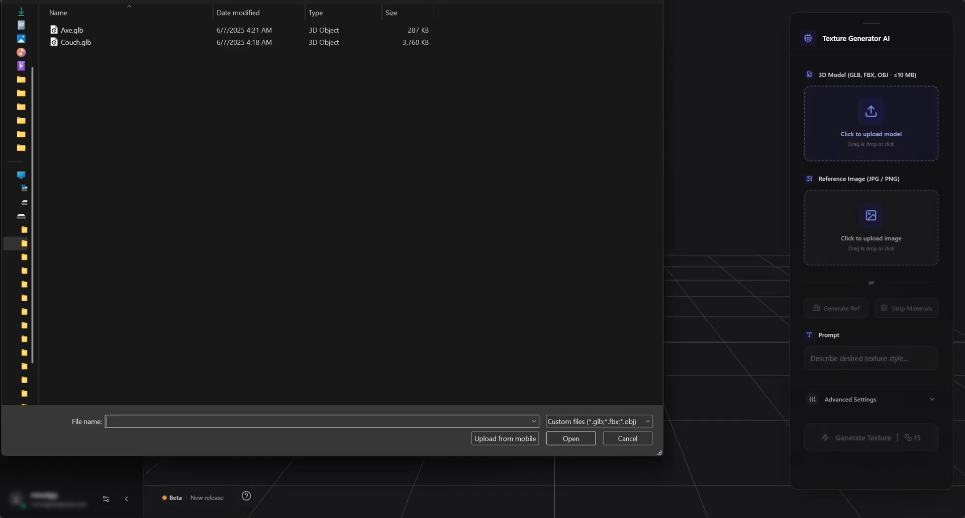
click(72, 30)
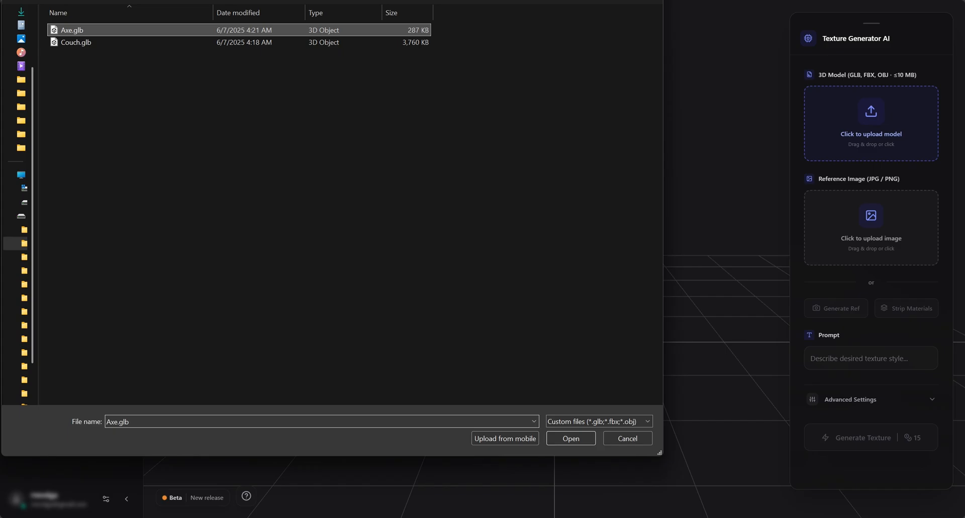
click(570, 438)
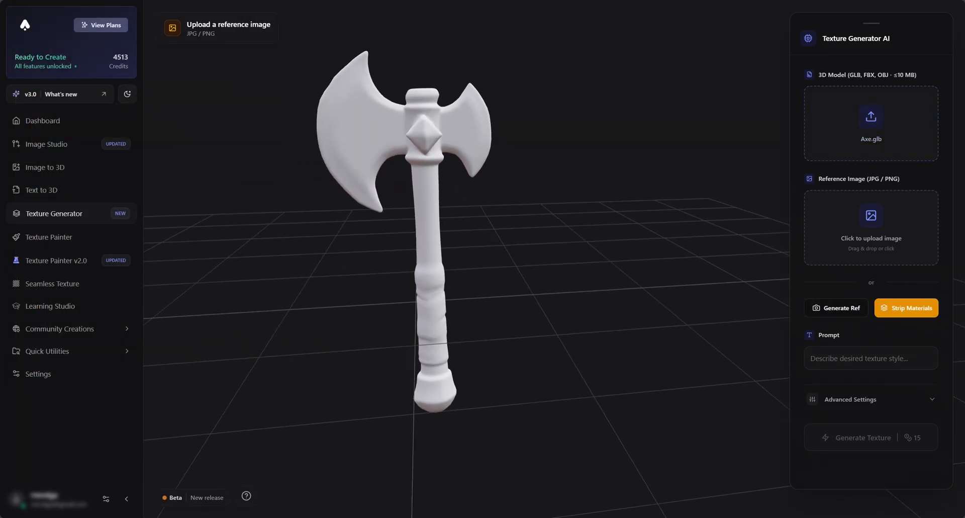
click(836, 307)
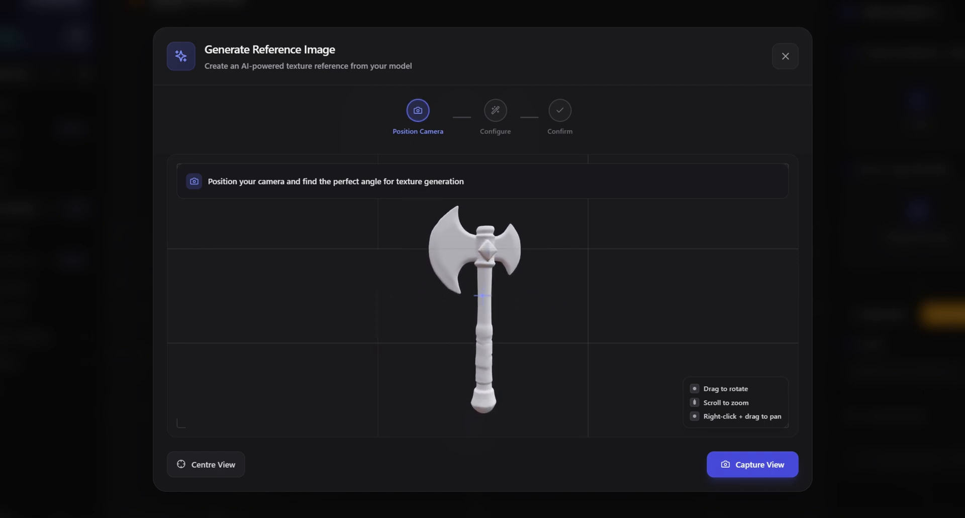
click(752, 464)
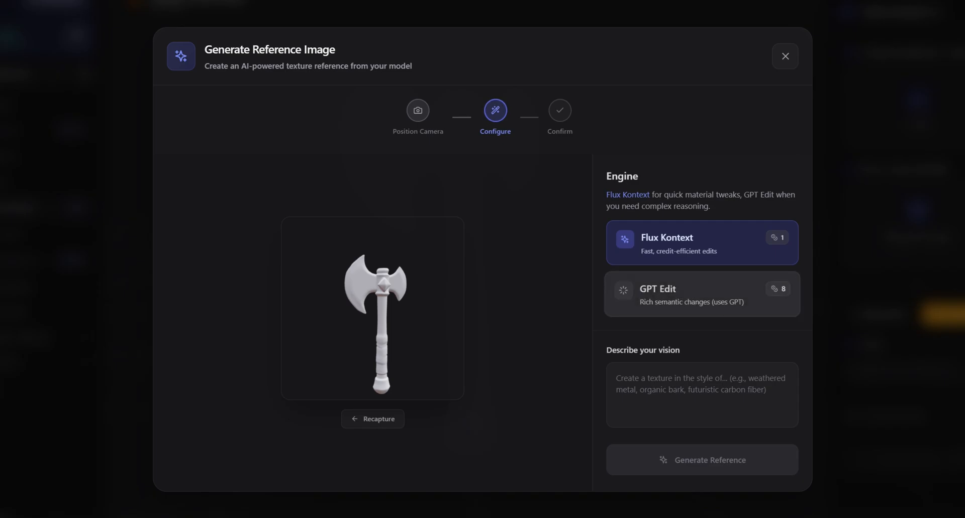
- Use GPT Edit to generate an axe reference with vines, flowers, worn blade and red cloth wrap
click(701, 293)
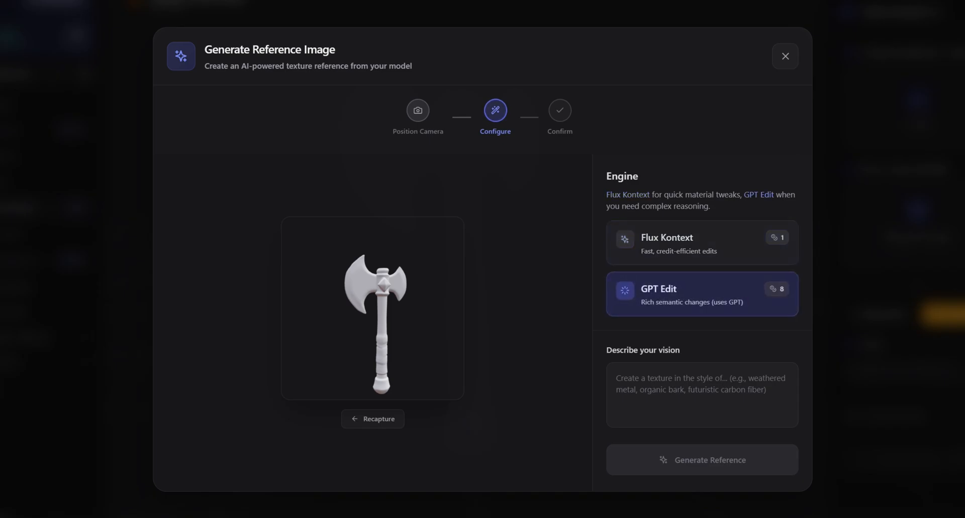
text(Generate a war axe)
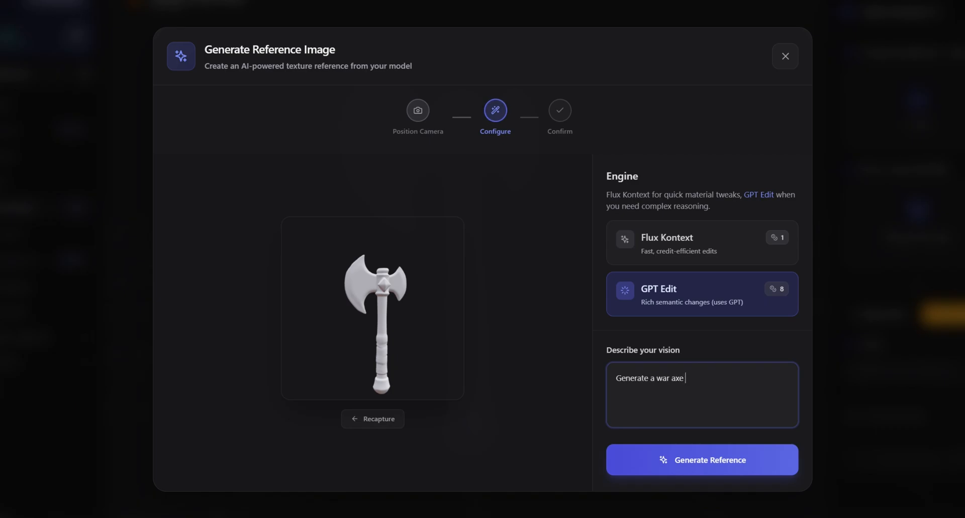
text(with a design featuring)
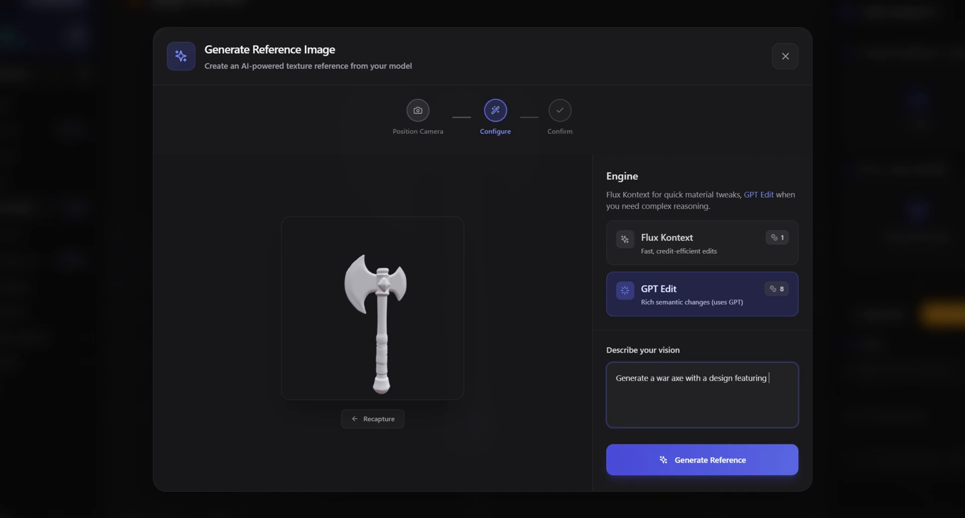
text(natural vine, green)
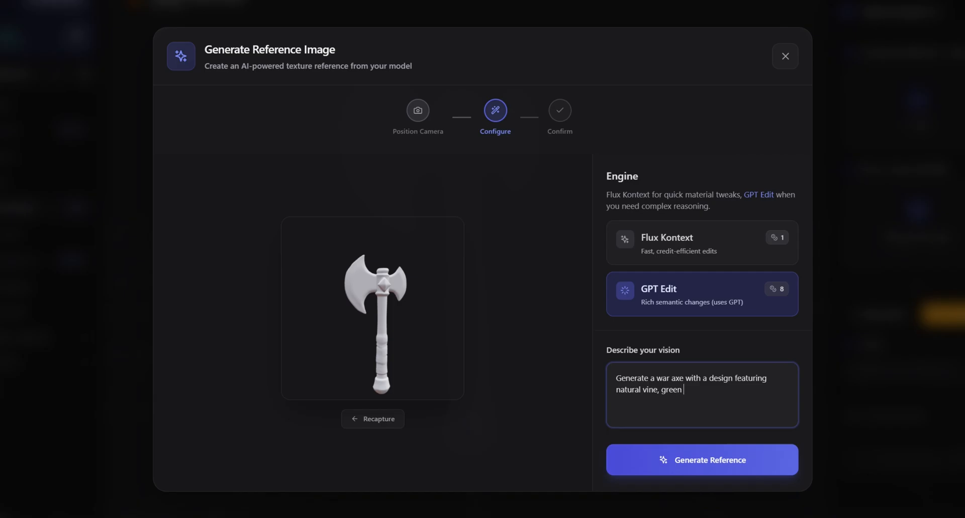
text(and flower element)
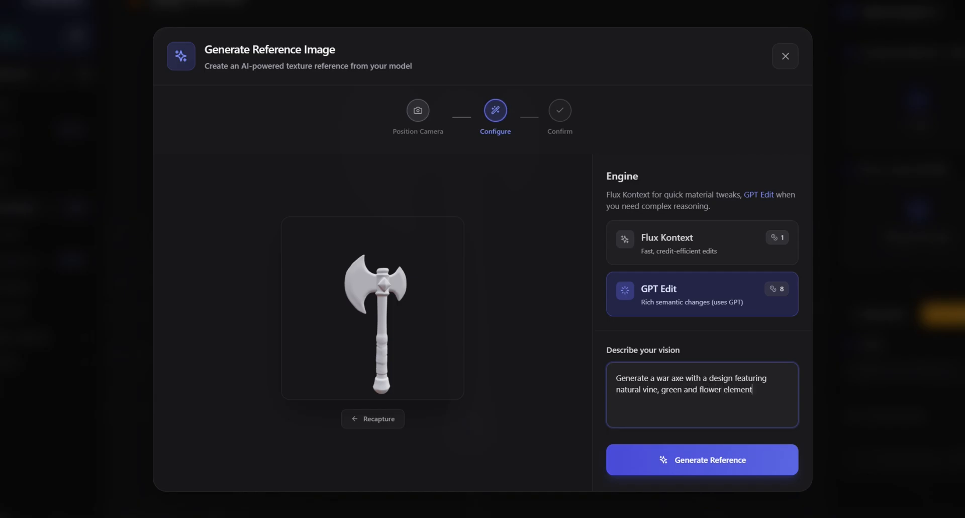
text(s, growing on top of a worn metal)
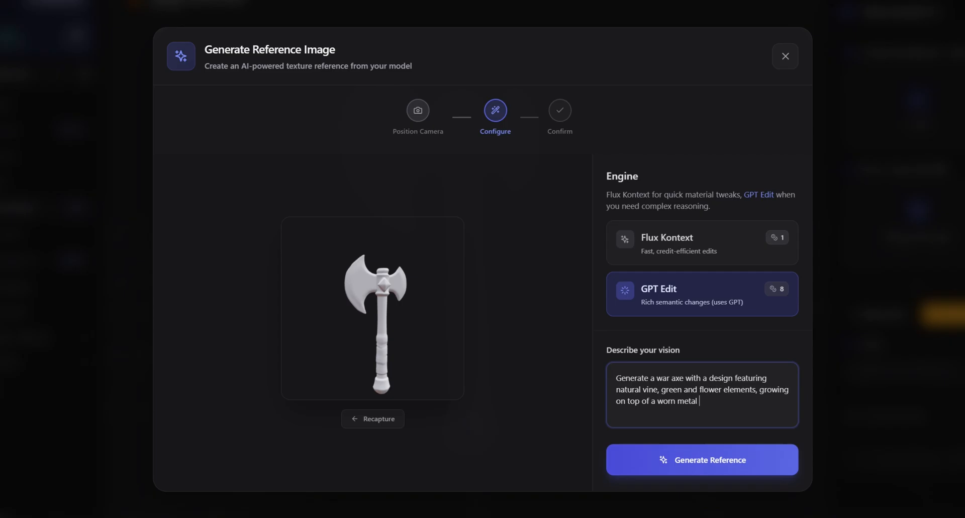
text(blade, the wood is)
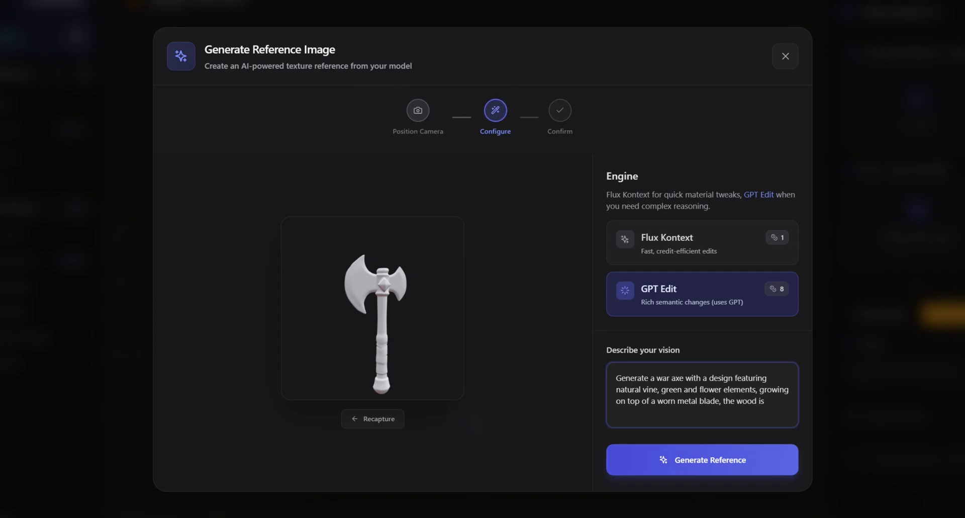
text(traditional and the handle wrap i)
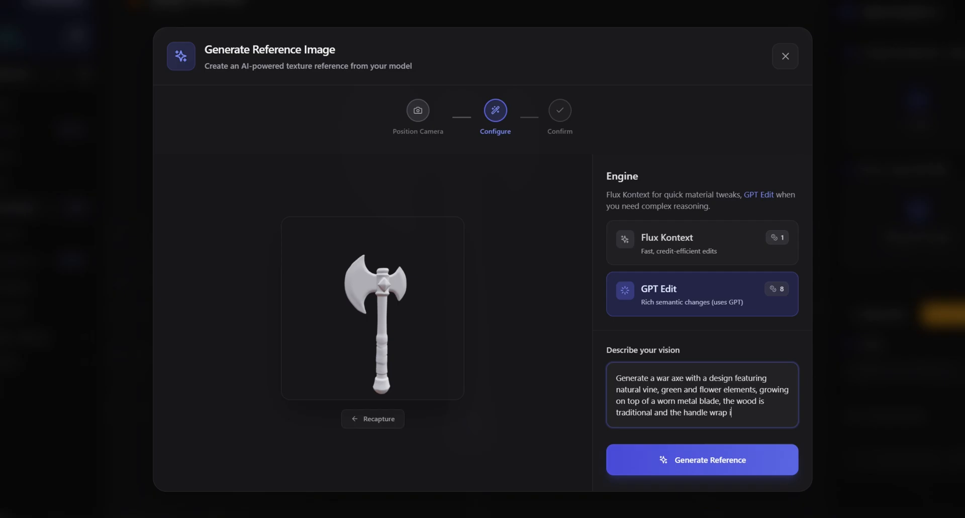
text(s a red cloth)
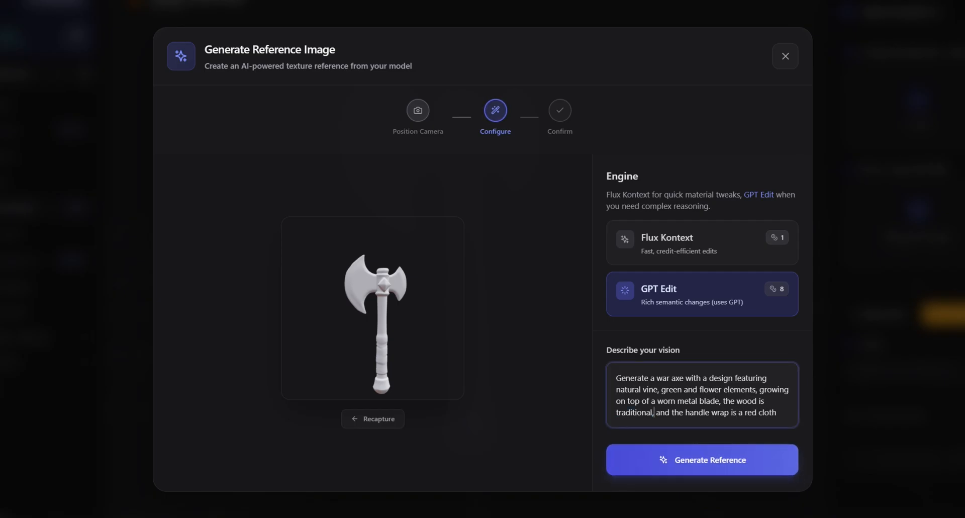
click(701, 460)
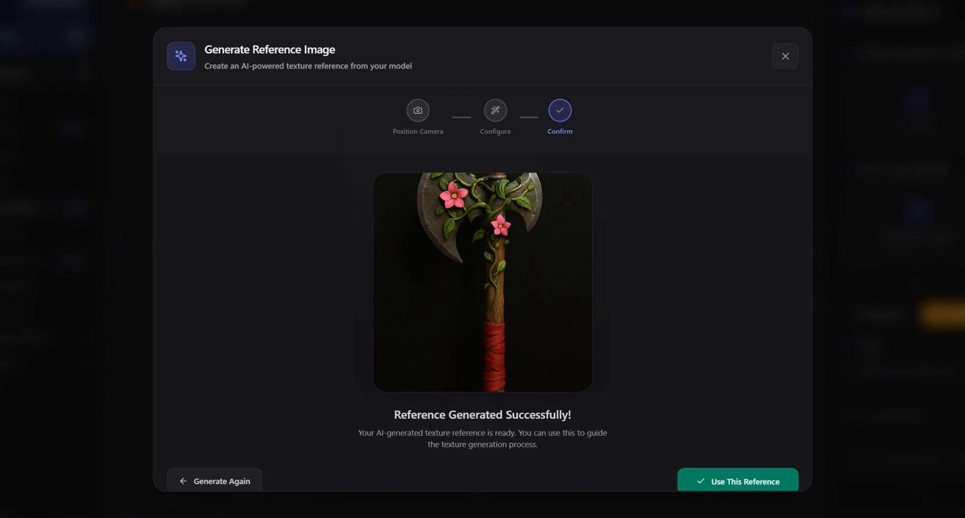
- Accept the axe reference, check Advanced Settings at High resolution, and generate the texture
click(737, 481)
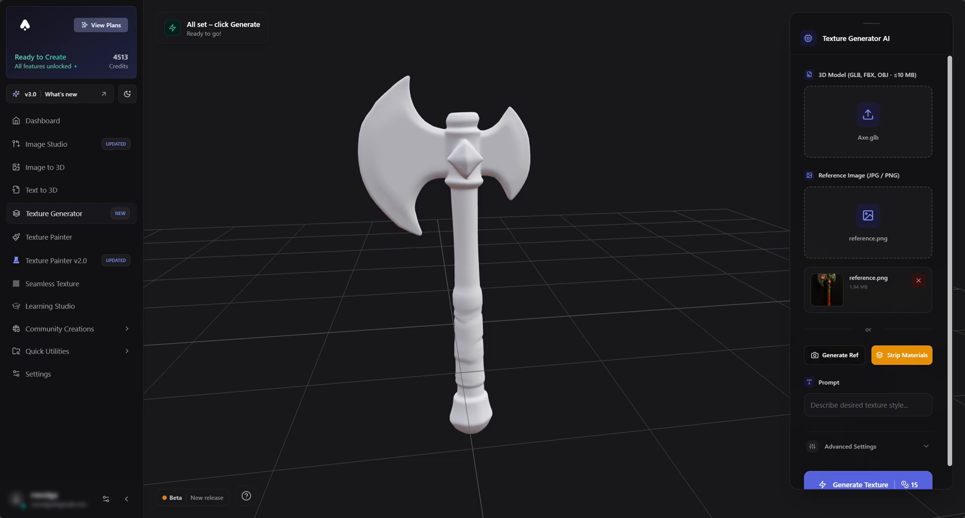
click(851, 446)
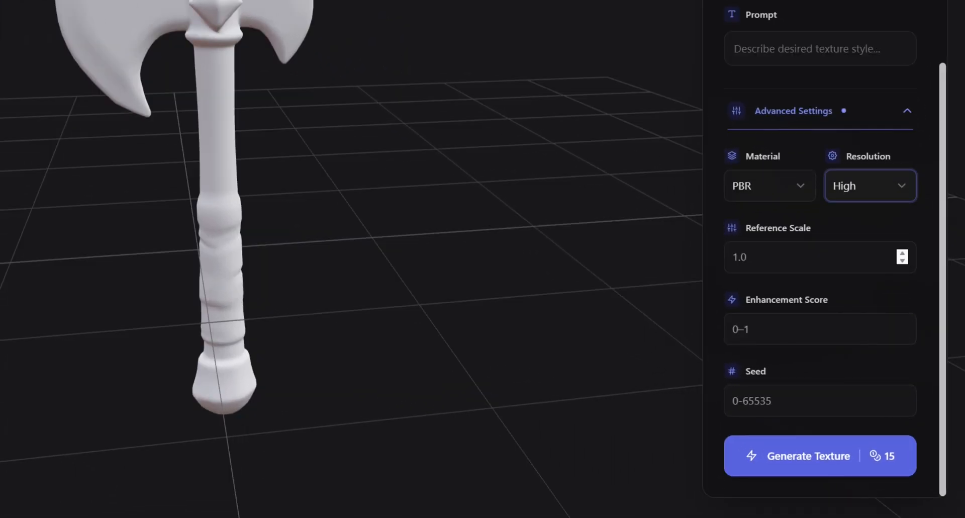
click(819, 456)
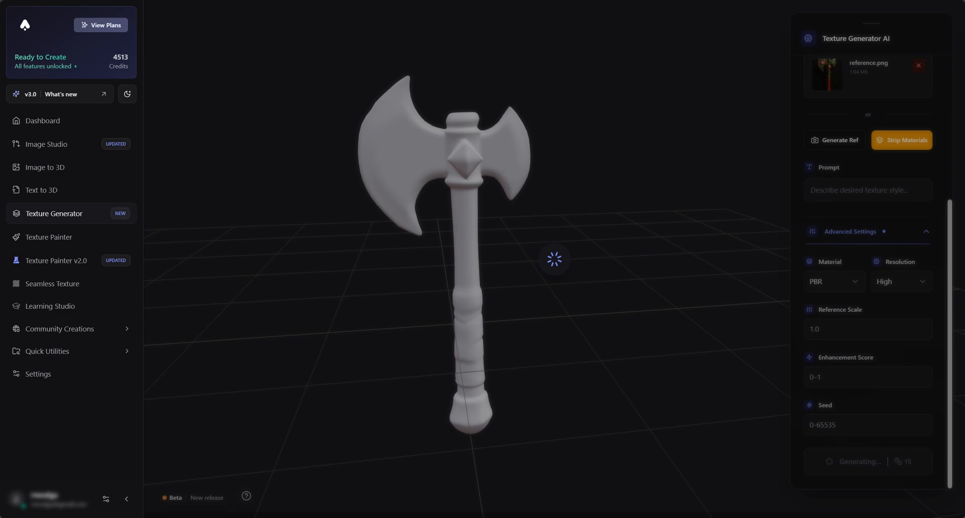